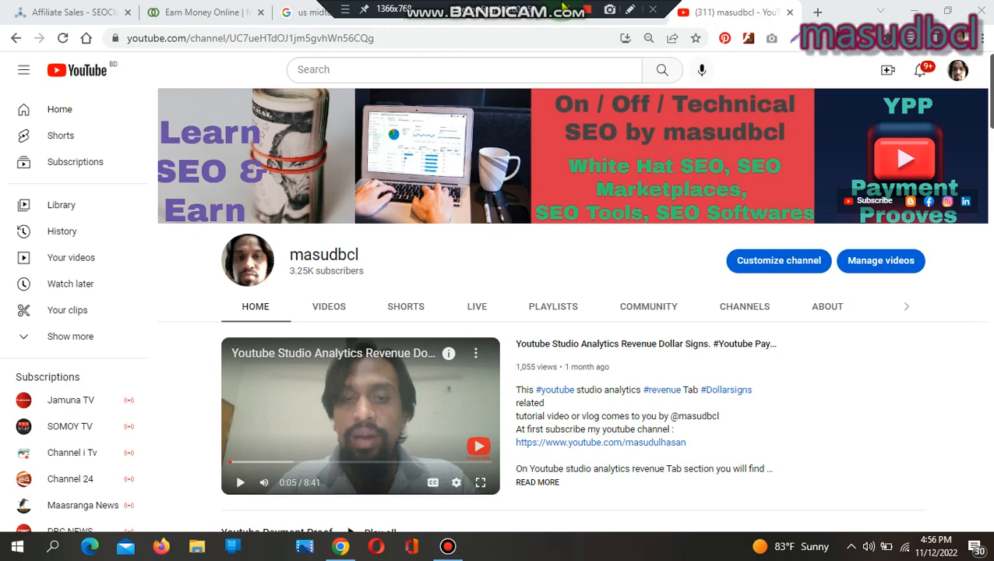
mouse_move(339, 271)
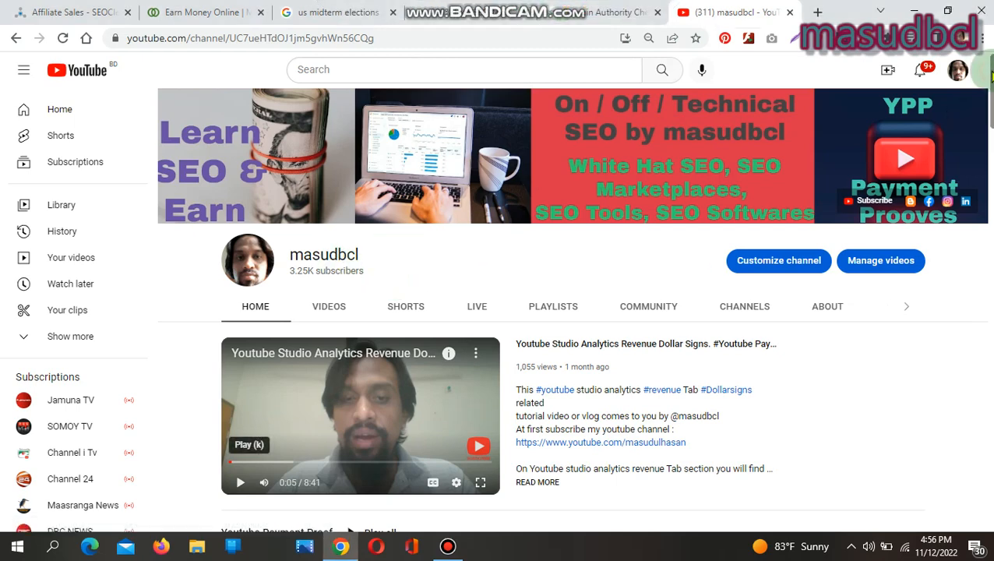
- Scroll down the results page to reach the masudbcl.xyz result row
scroll("down", 3)
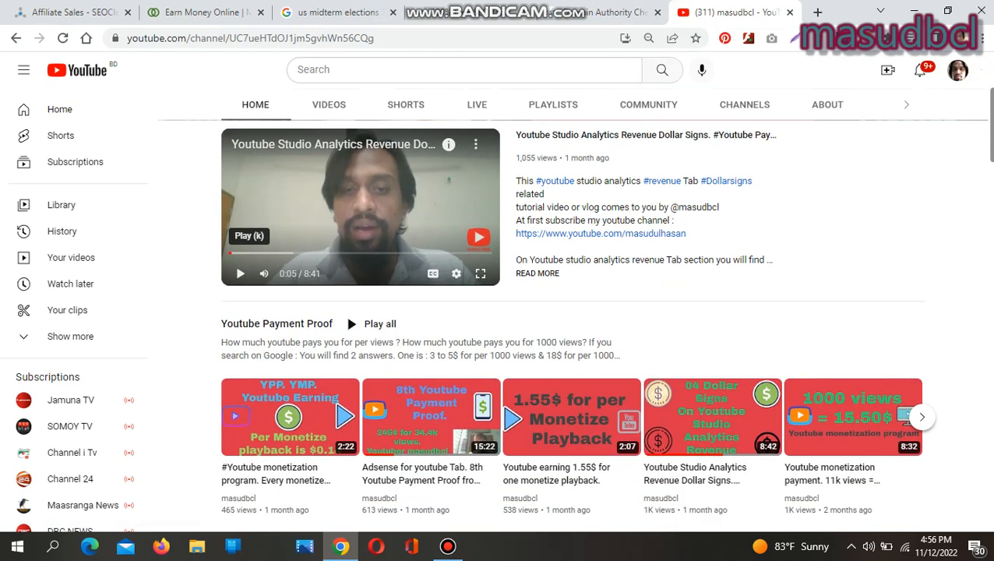
scroll("down", 3)
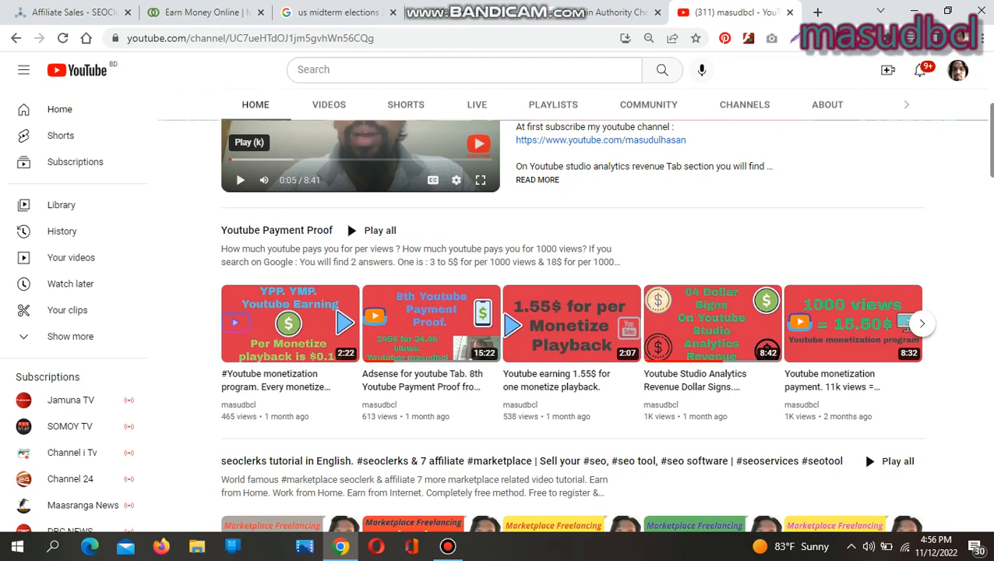
scroll("down", 3)
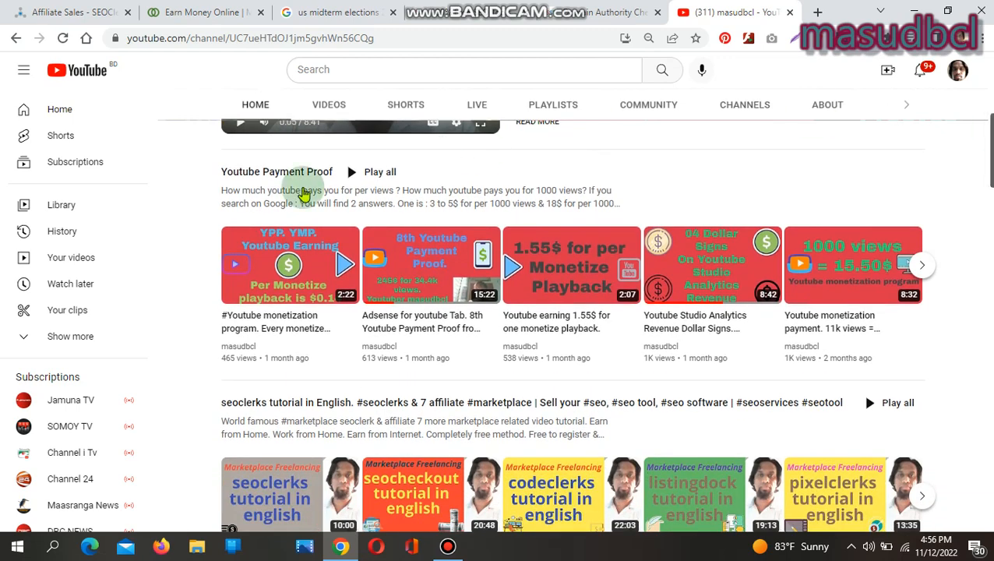
mouse_move(304, 194)
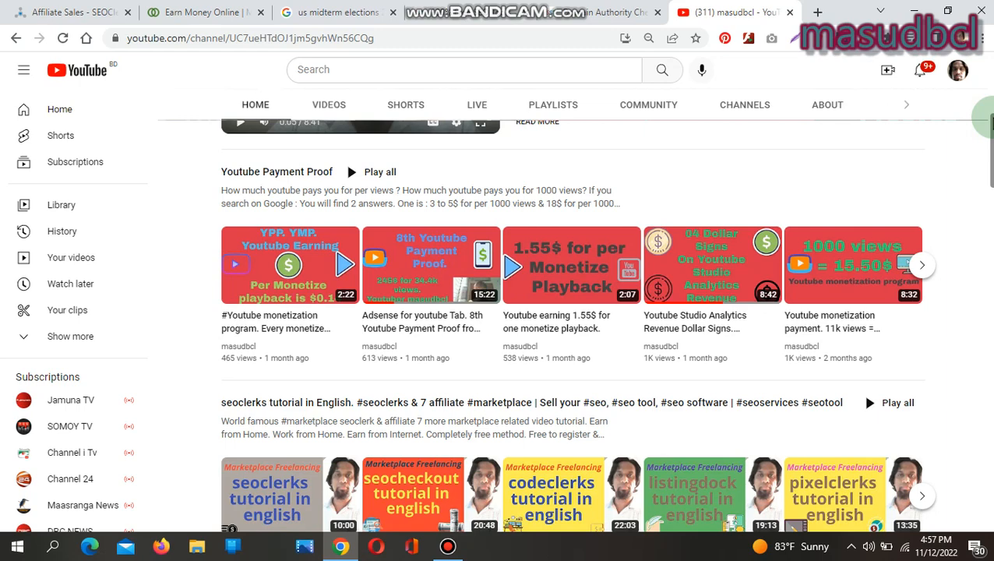
scroll("down", 3)
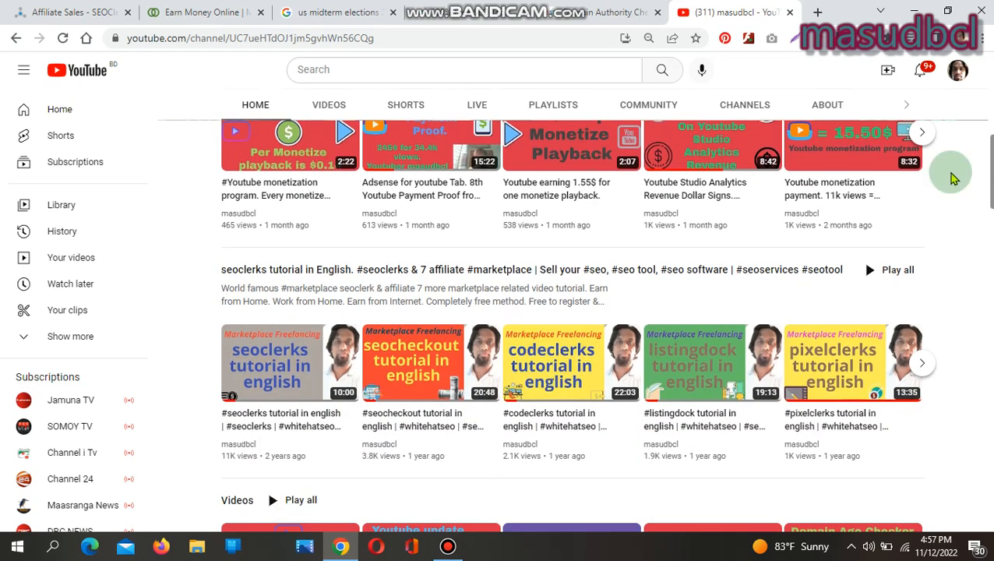
mouse_move(698, 368)
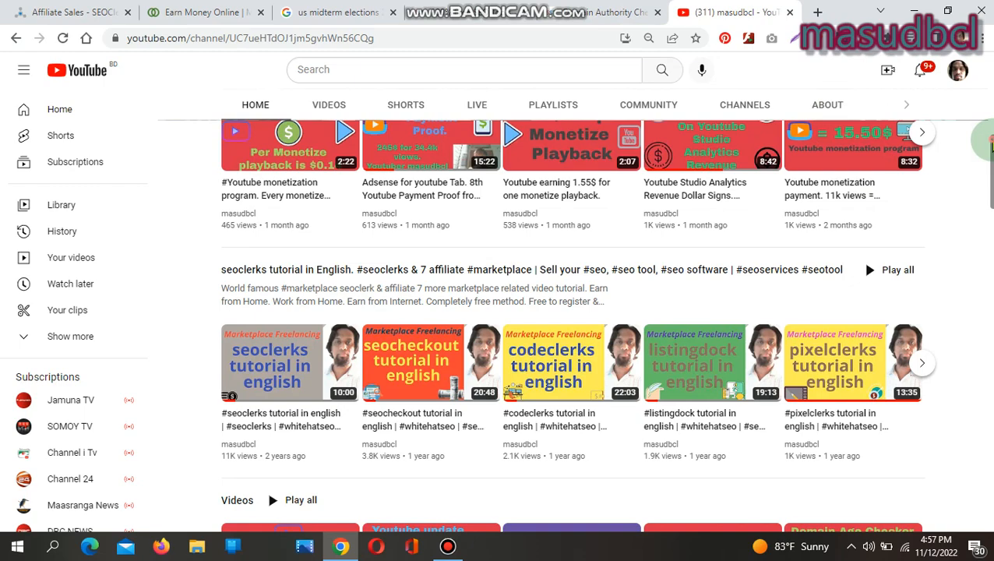
scroll("down", 3)
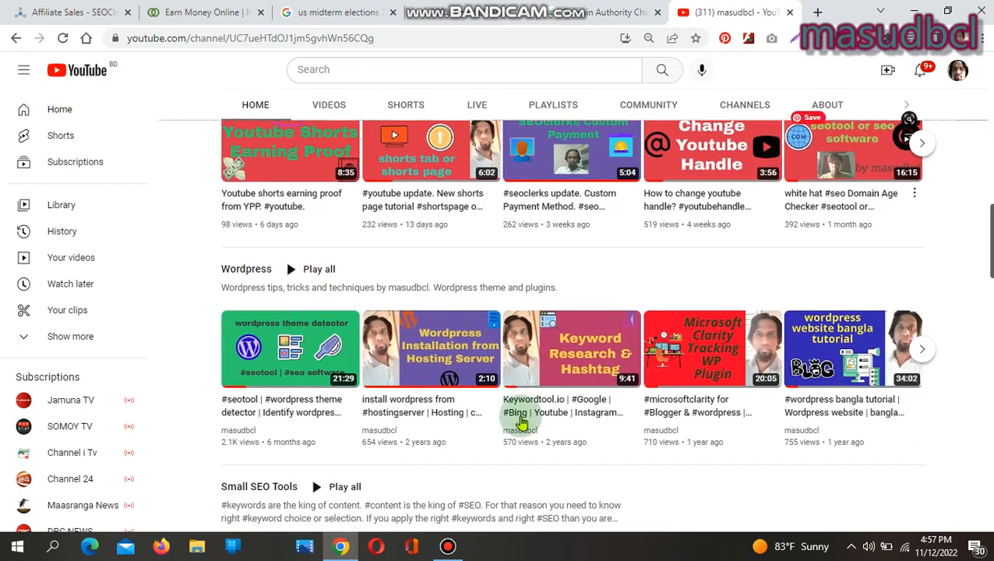
scroll("down", 3)
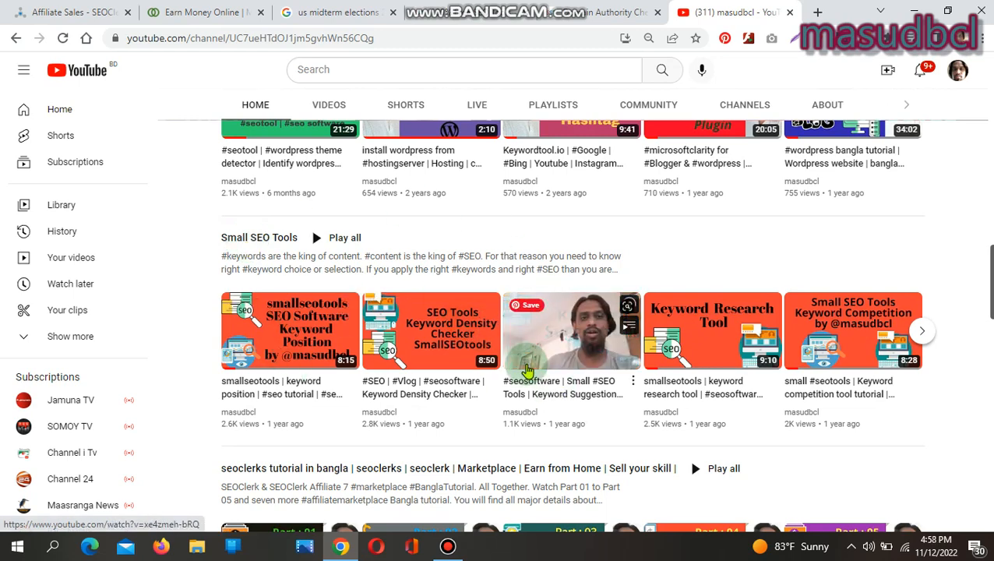
mouse_move(483, 289)
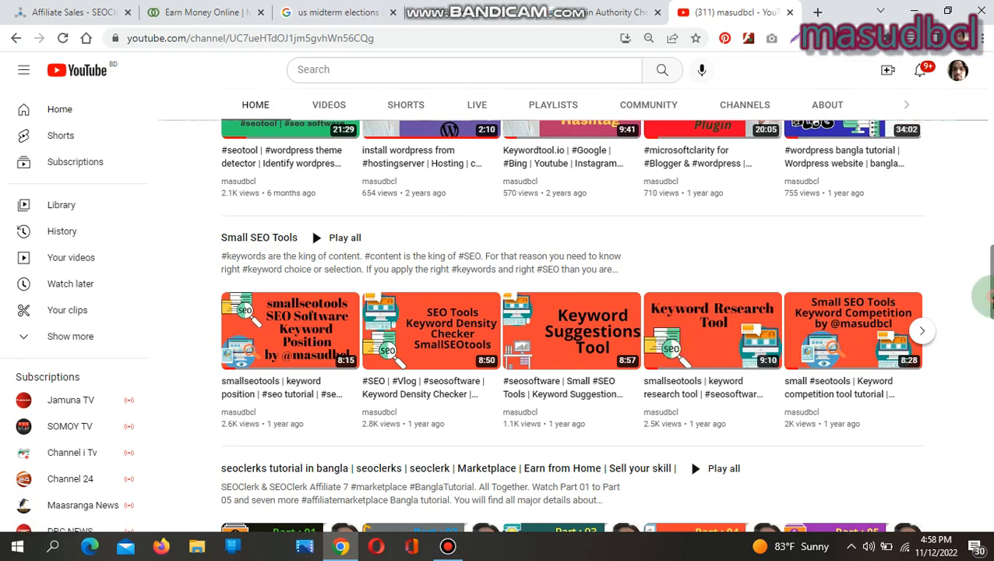
scroll("down", 3)
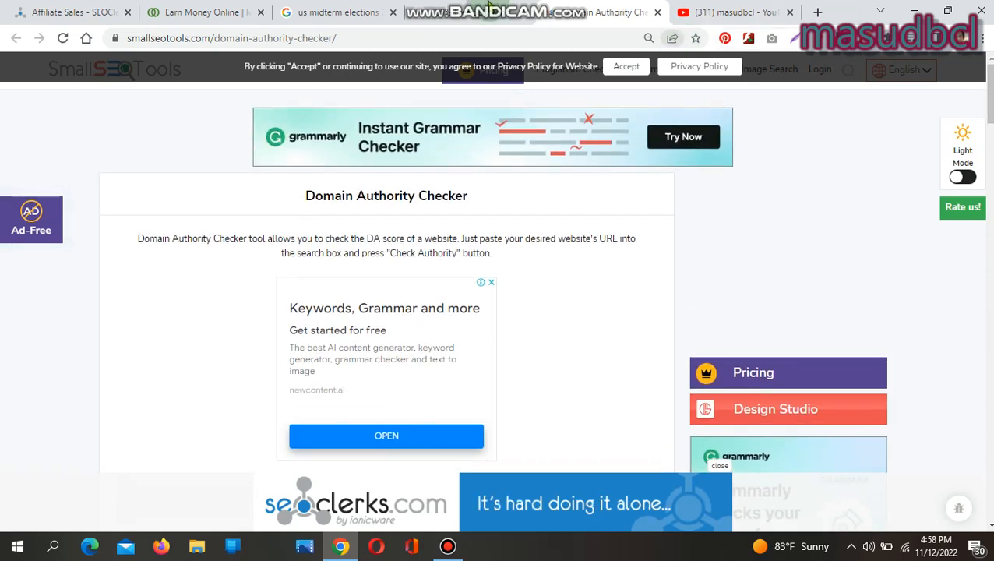
scroll("down", 3)
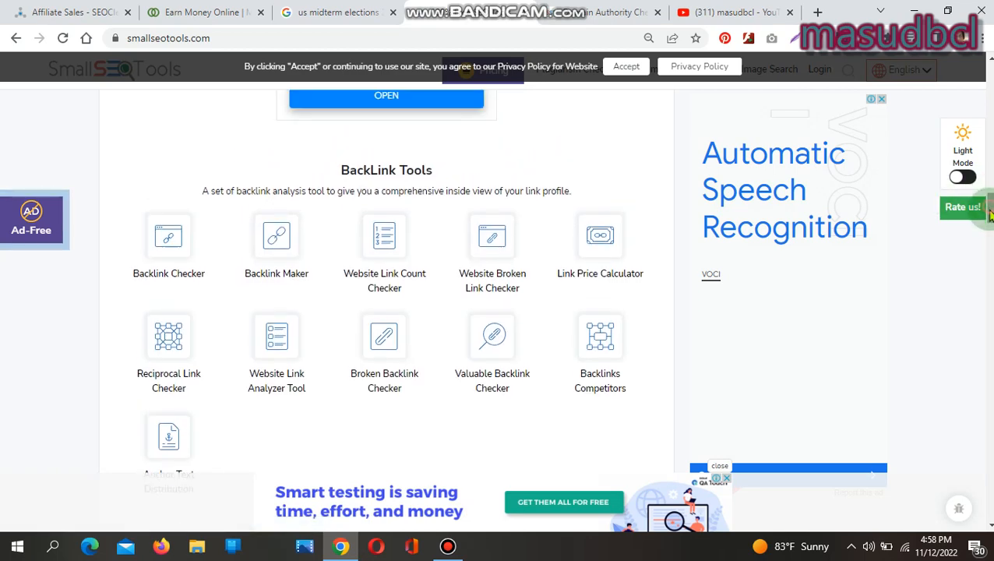
scroll("down", 3)
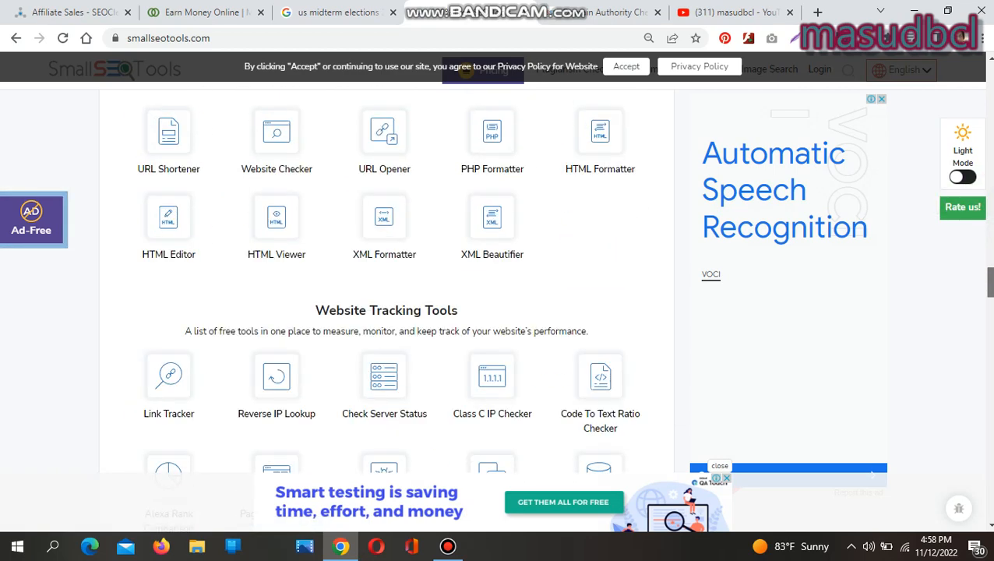
scroll("down", 3)
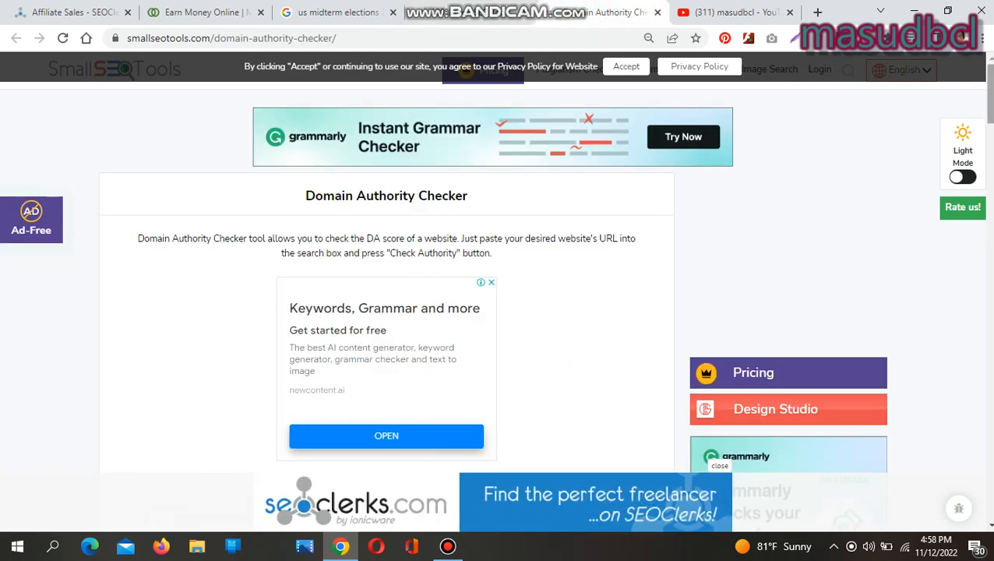
scroll("down", 3)
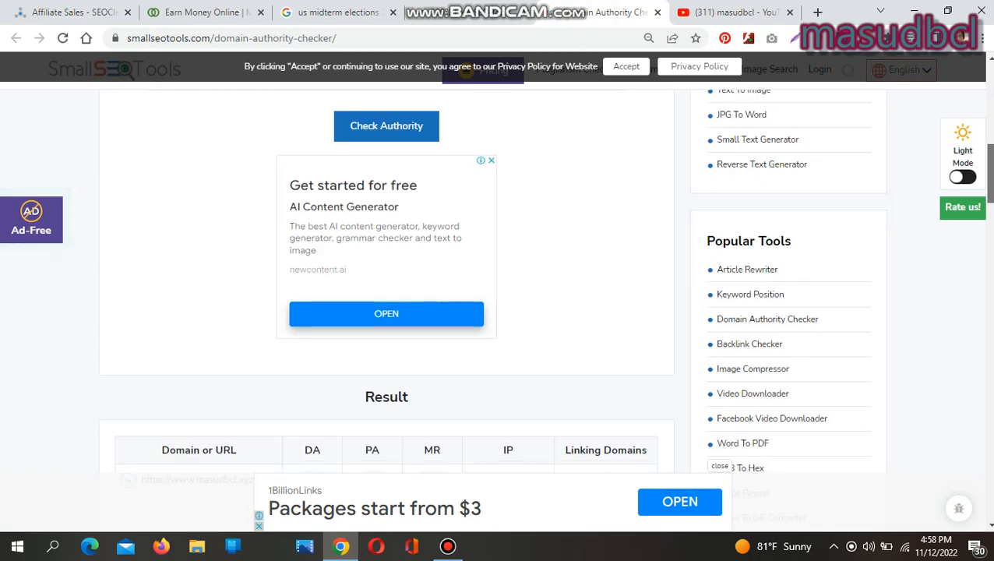
scroll("down", 3)
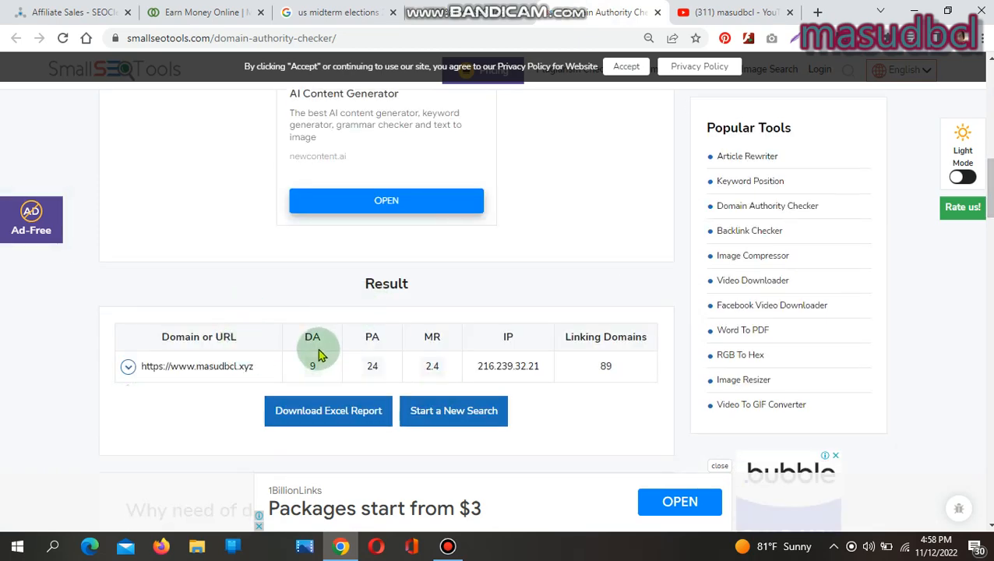
mouse_move(508, 340)
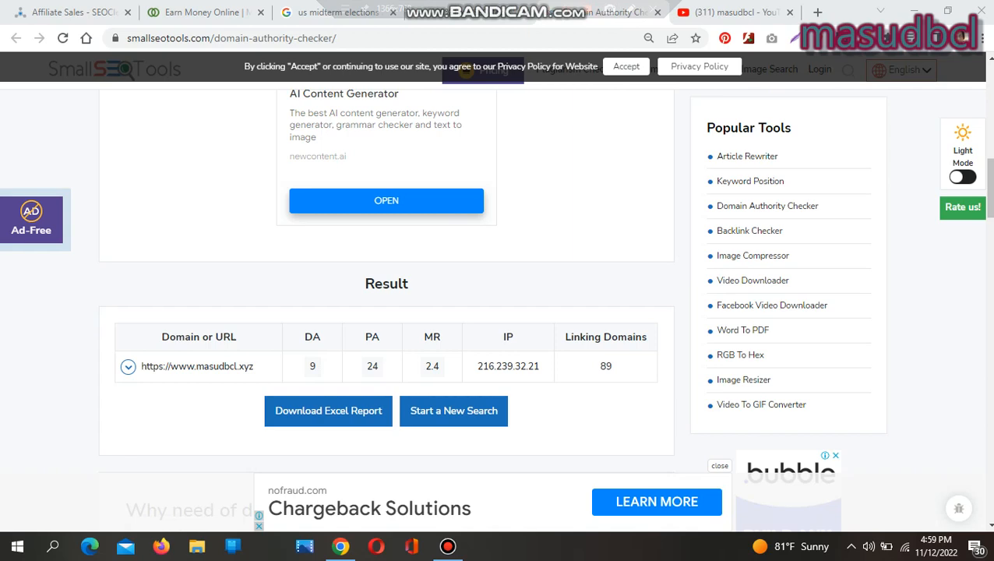
scroll("down", 3)
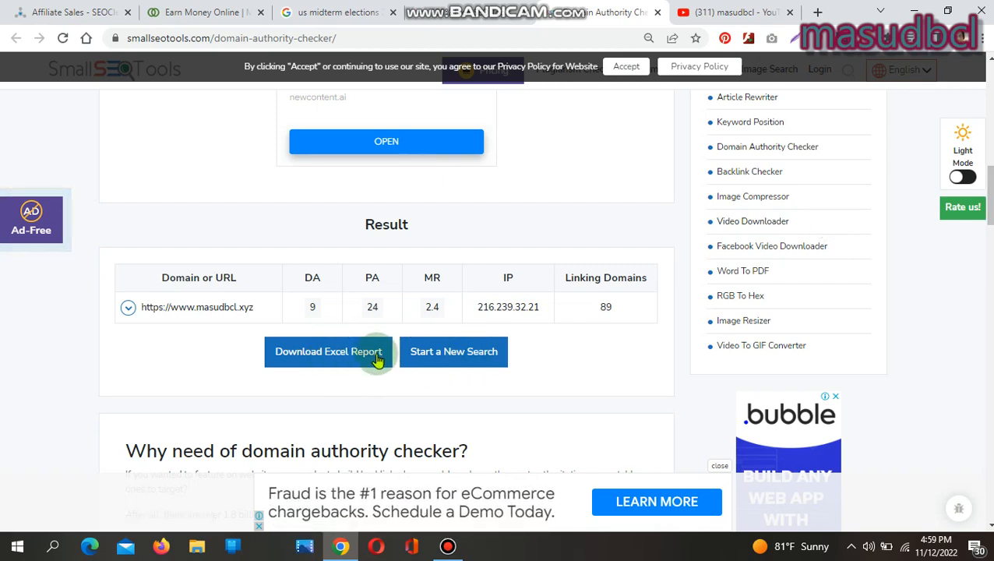
mouse_move(453, 352)
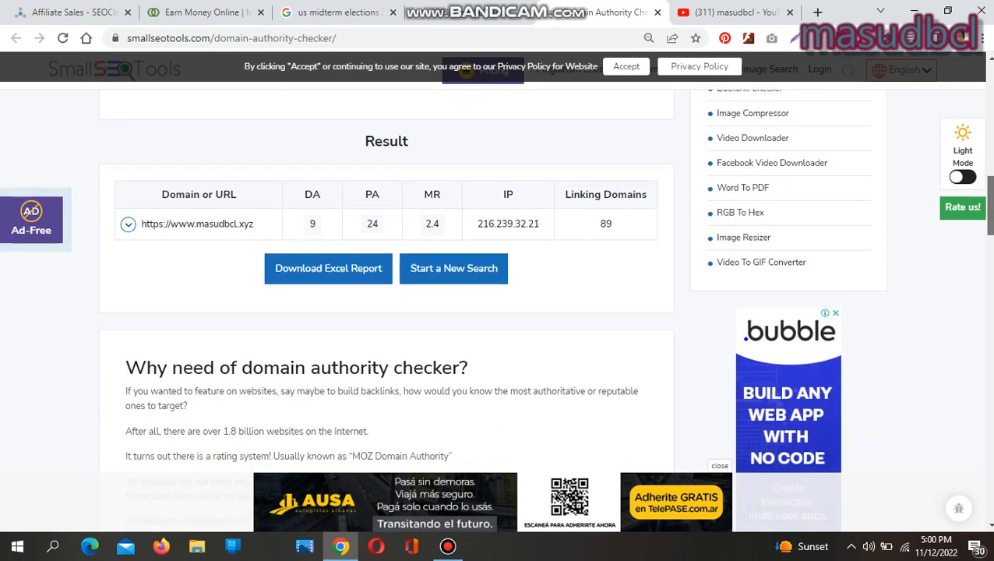
scroll("down", 3)
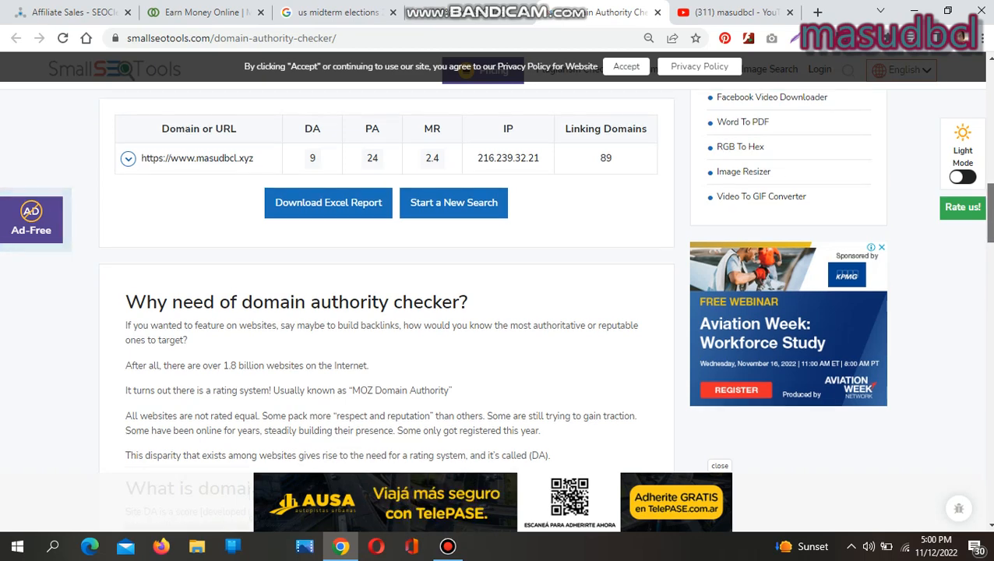
scroll("down", 3)
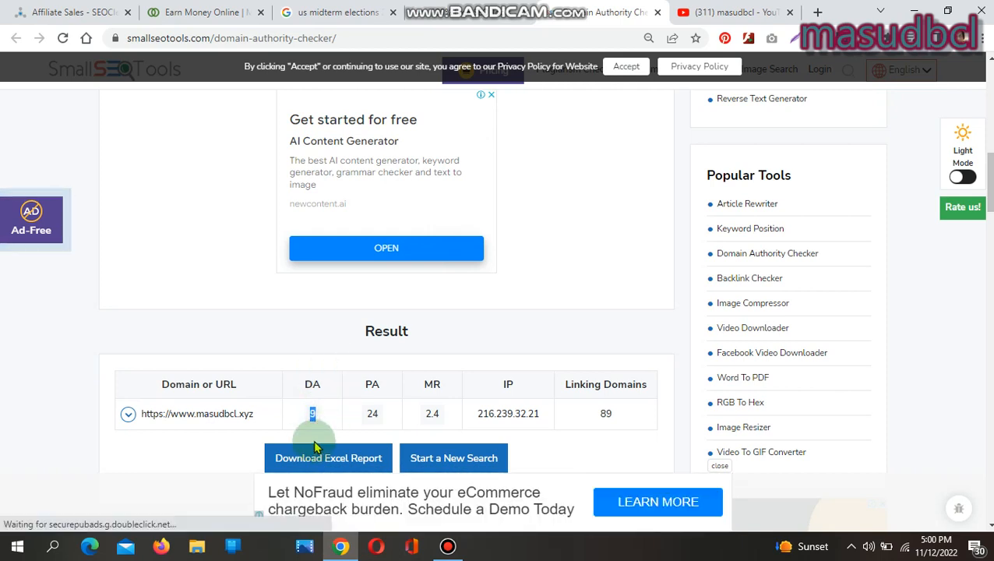
mouse_move(524, 279)
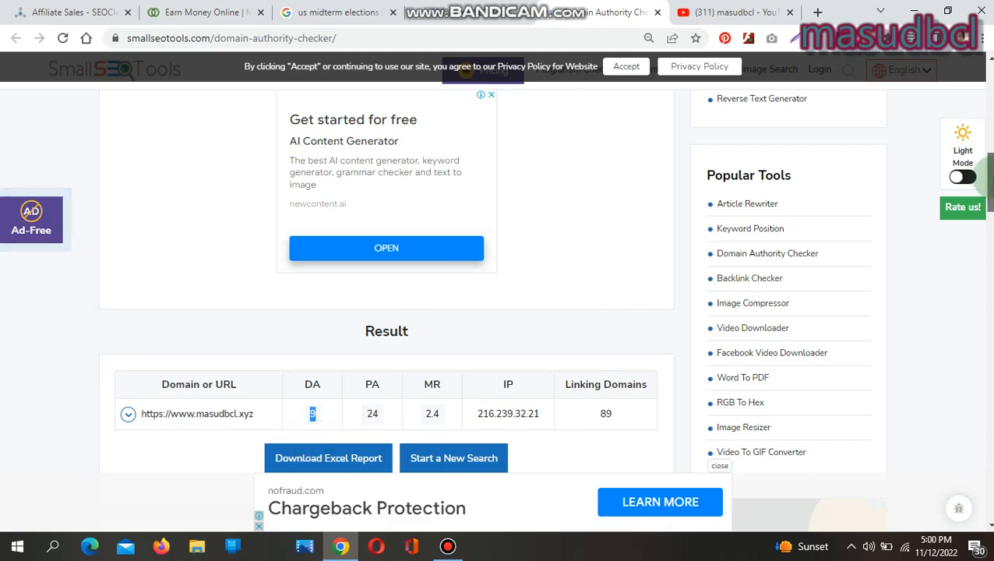
scroll("down", 3)
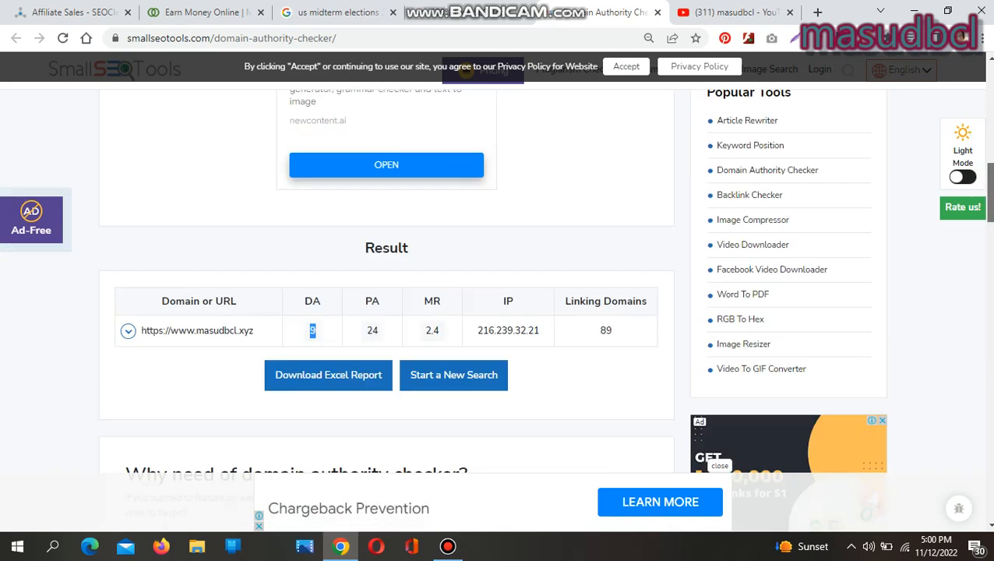
scroll("down", 3)
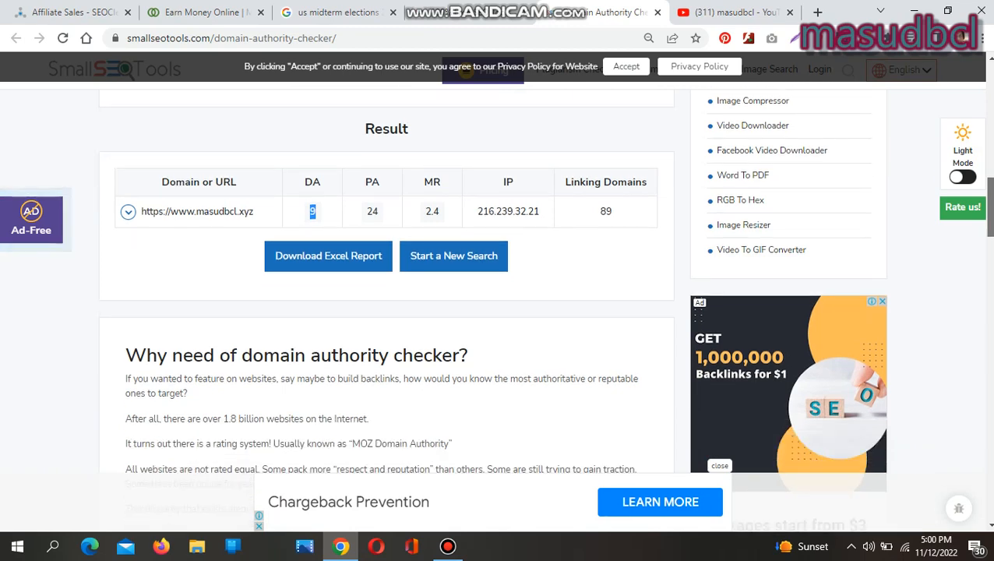
- Expand the masudbcl.xyz row to show total links, region California, backlinks, domain rating and SEO score
left_click(453, 256)
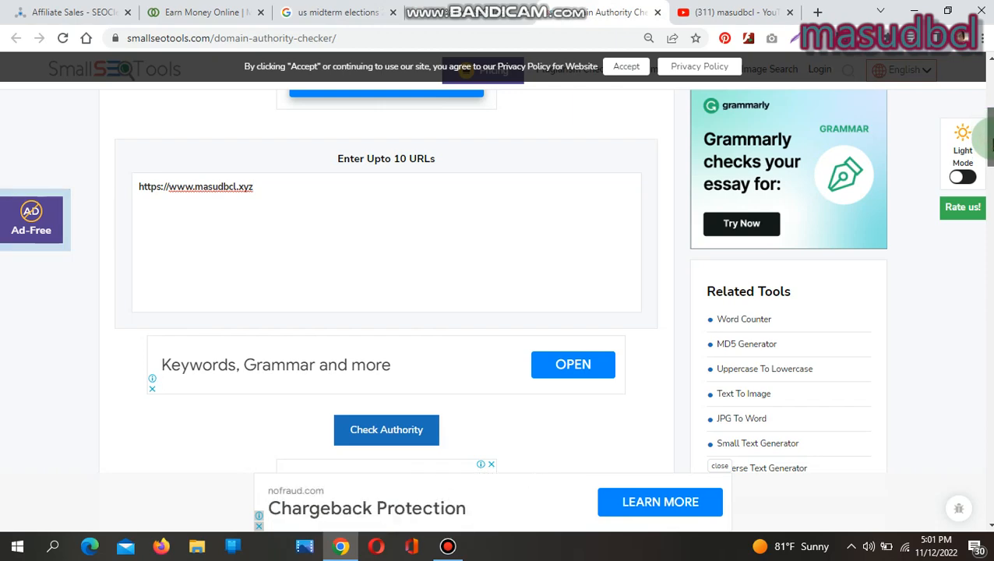
left_click(387, 430)
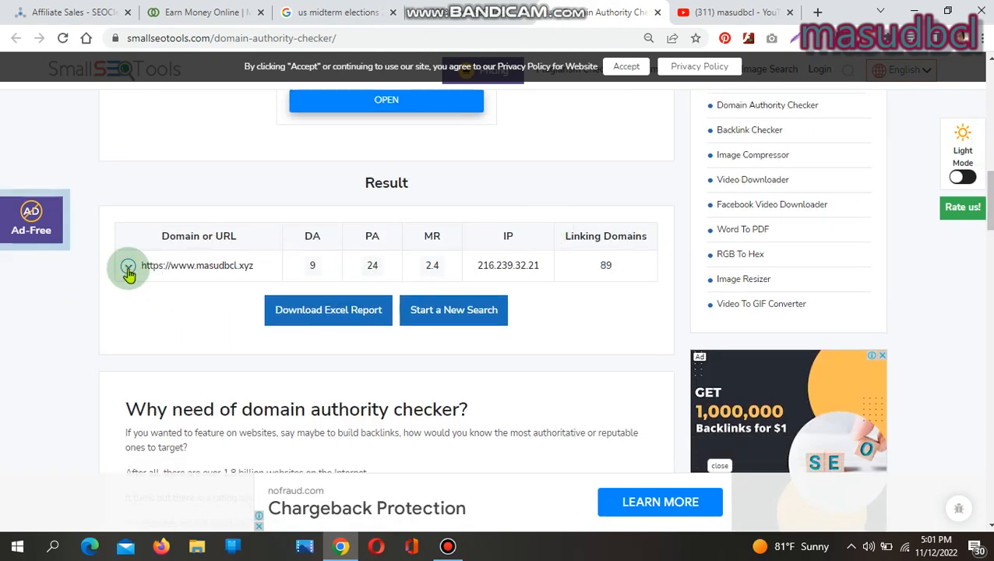
left_click(128, 265)
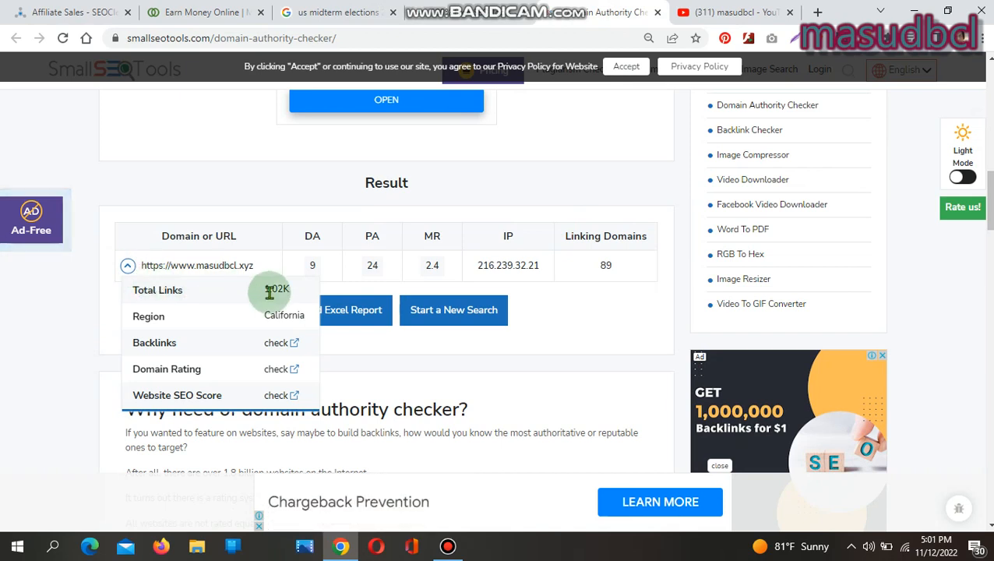
mouse_move(171, 323)
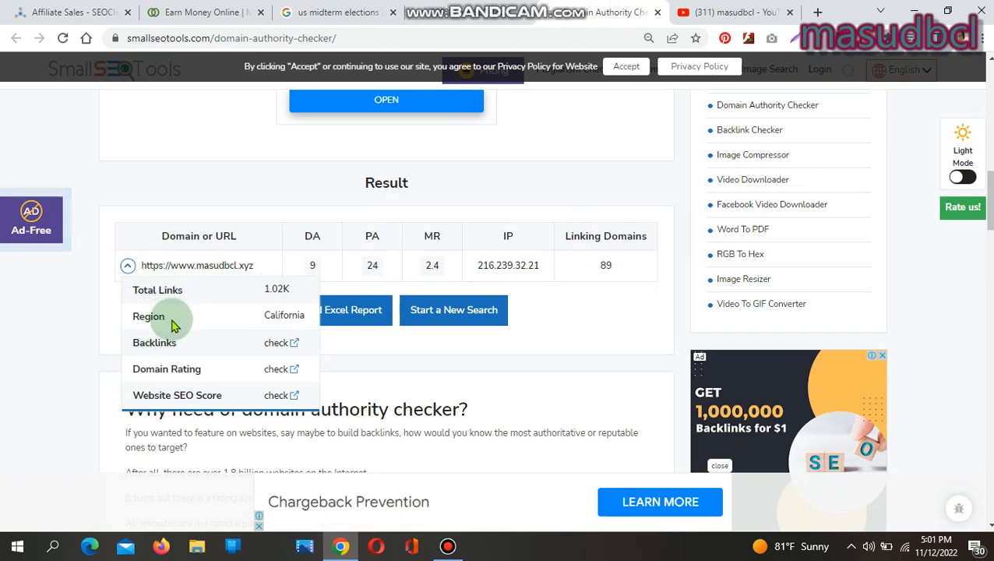
mouse_move(293, 345)
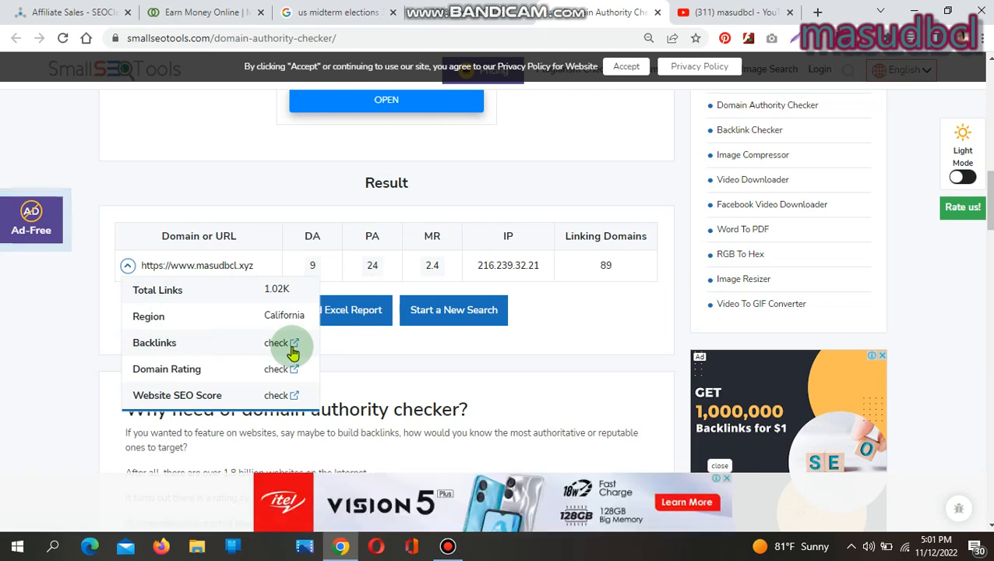
mouse_move(277, 368)
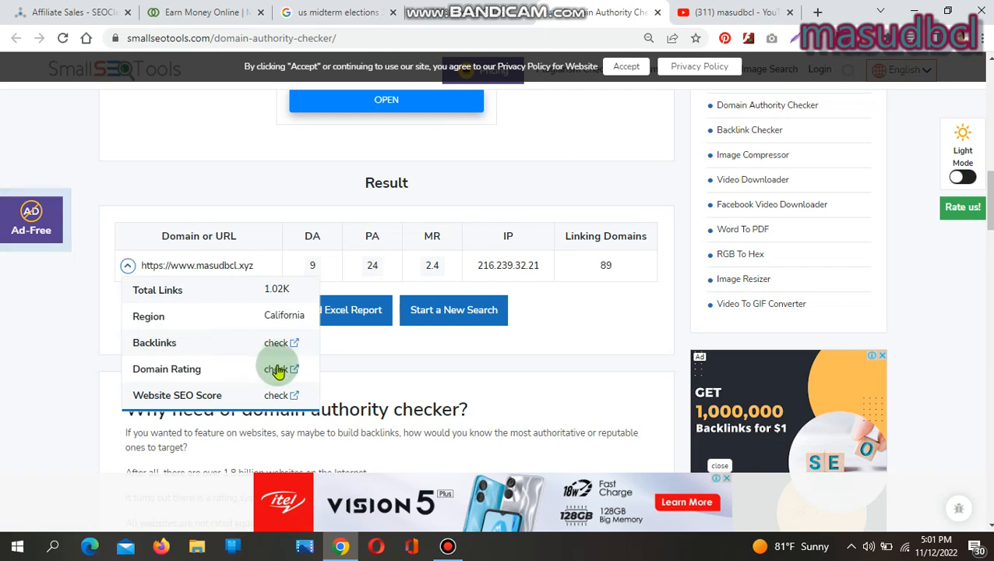
mouse_move(289, 399)
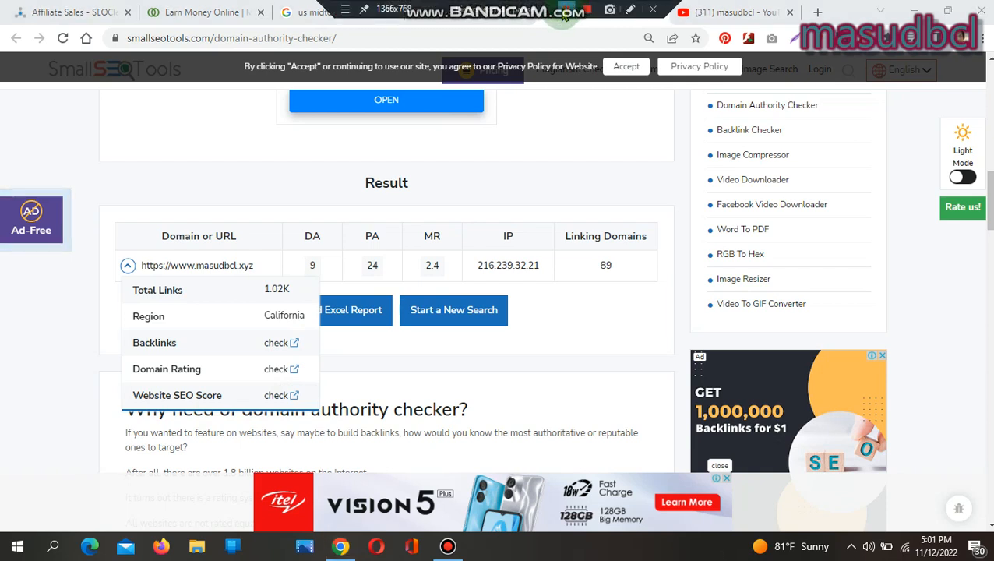
mouse_move(600, 12)
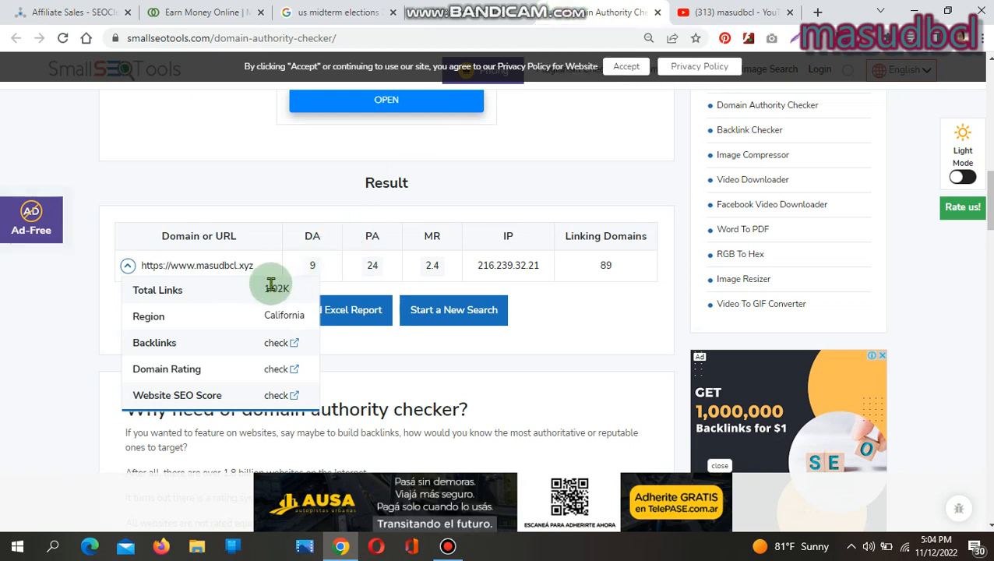
mouse_move(278, 289)
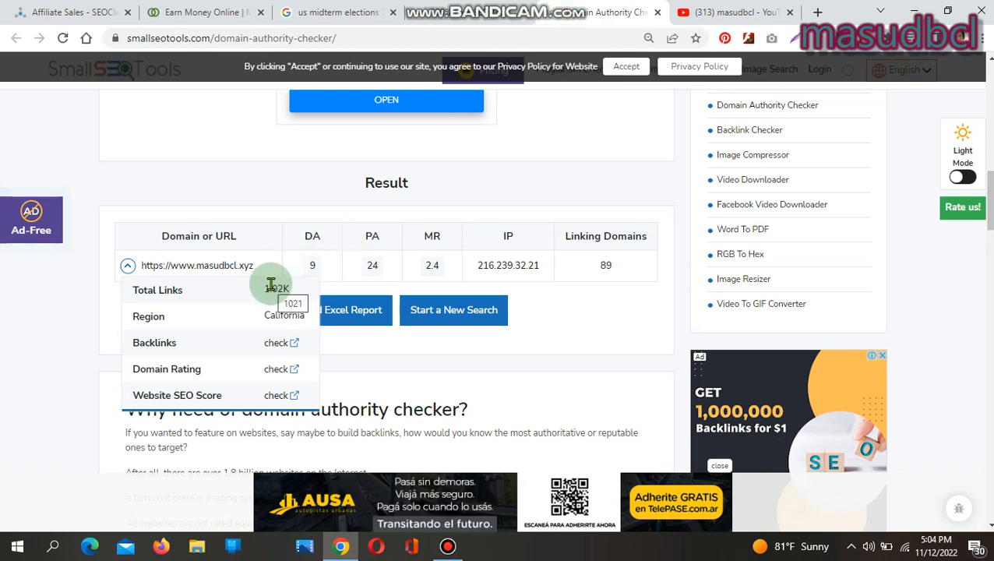